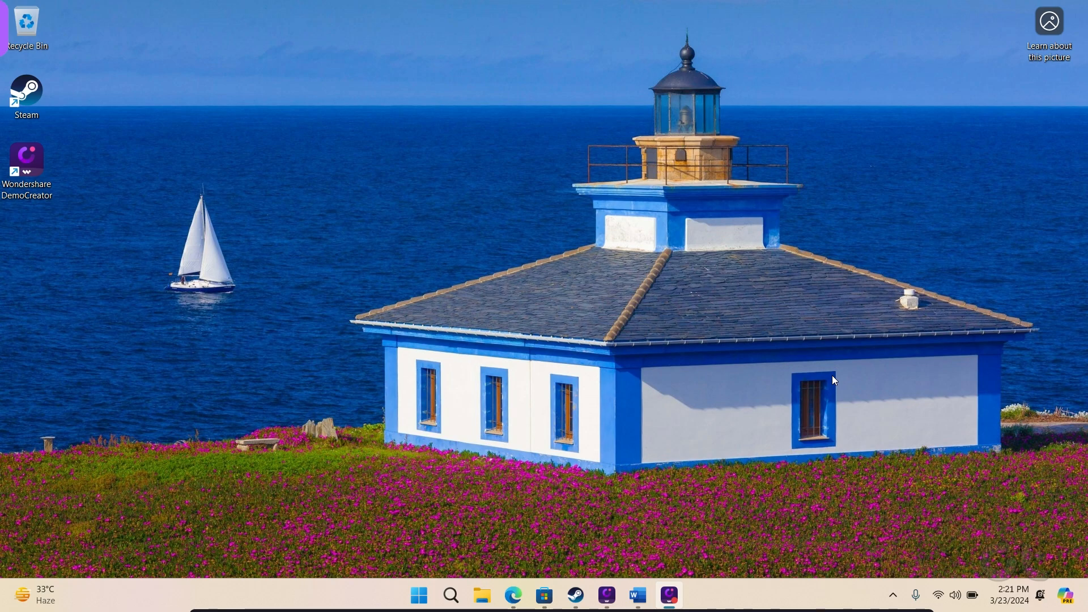
Step: Reach System > Power & battery in Settings via Win+I
key(Win+i)
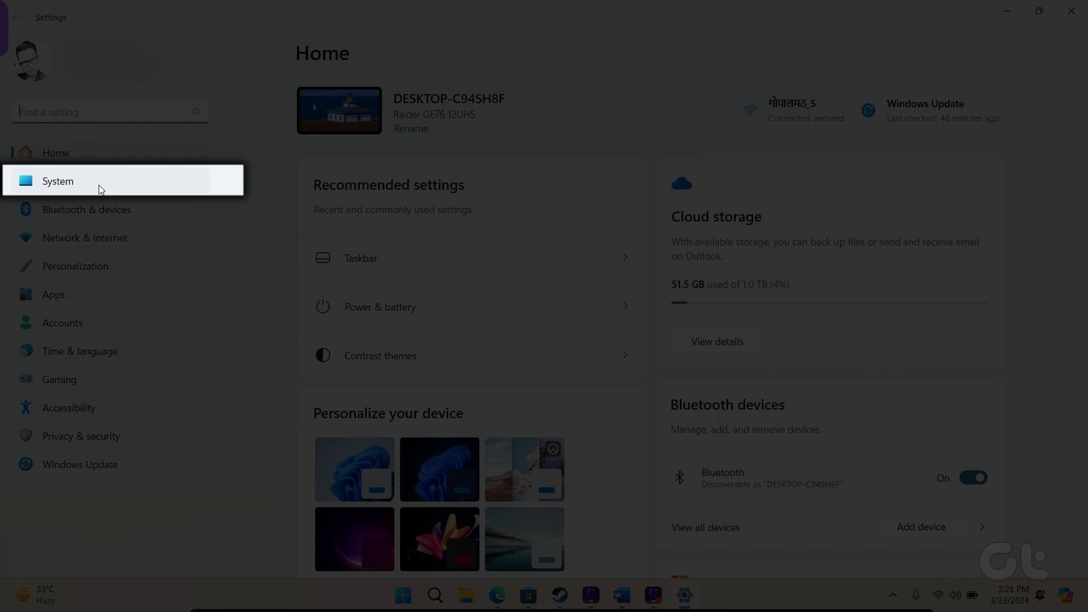
click(57, 181)
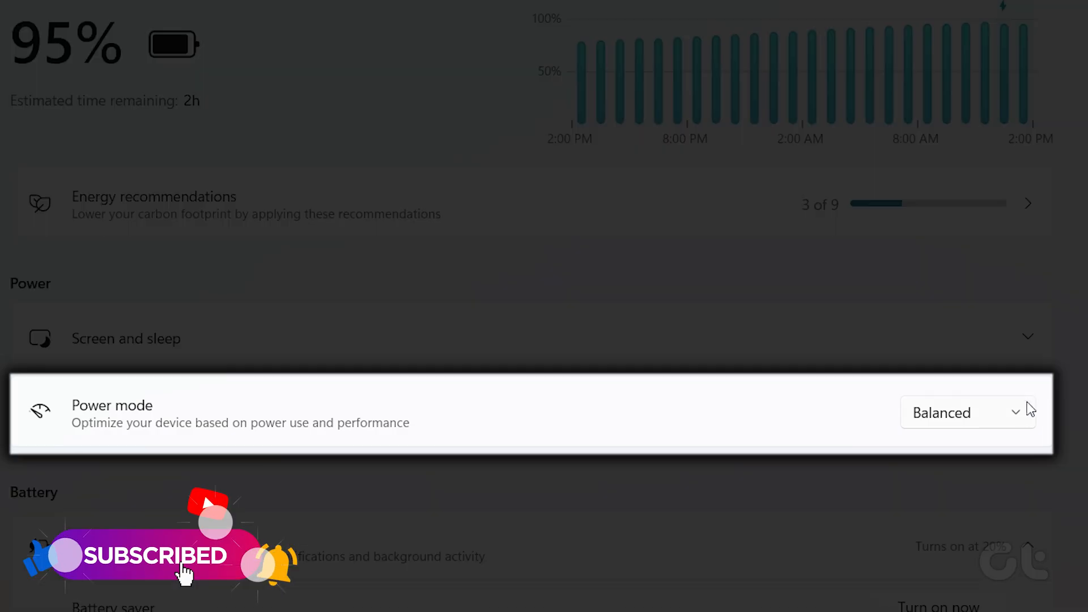
click(966, 413)
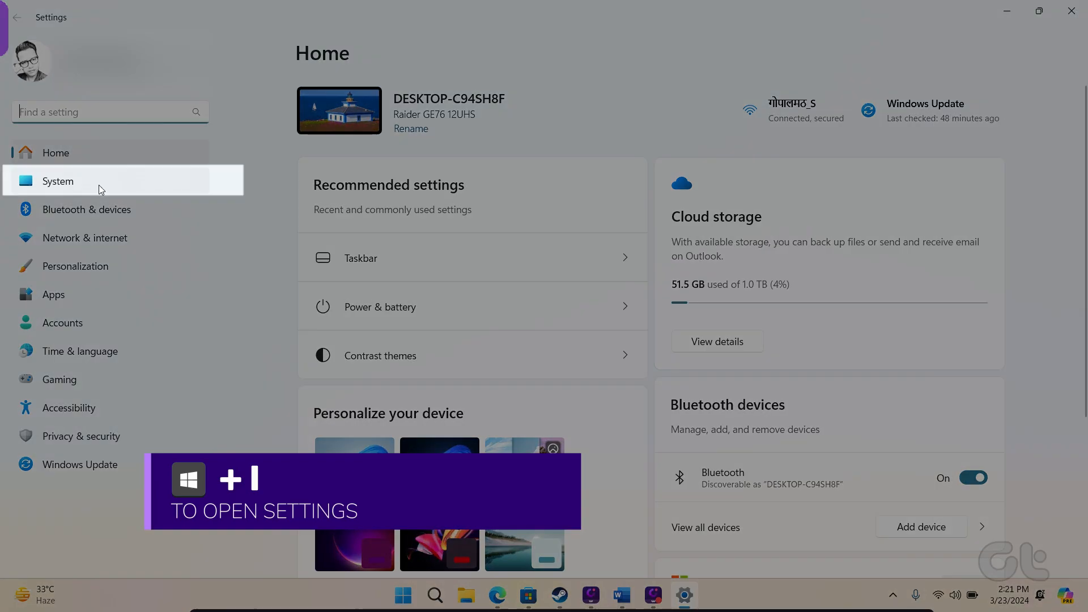
Step: Set Power mode to Best power efficiency and expand the Battery saver section
click(57, 181)
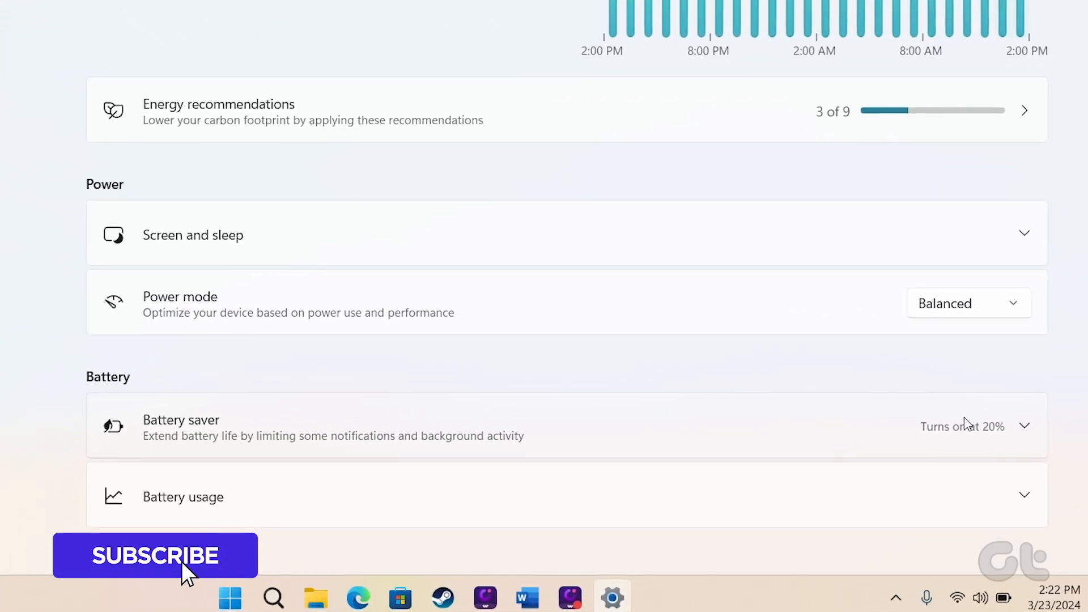
click(1023, 425)
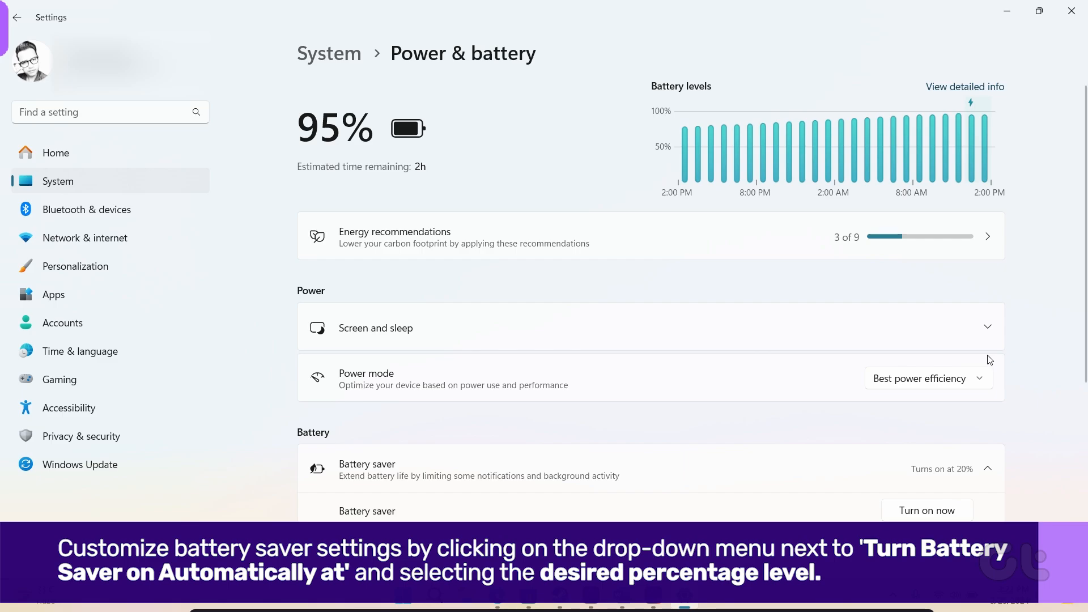
Step: Set 'Turn battery saver on automatically at' to 50% instead of 20%
scroll(down, 3)
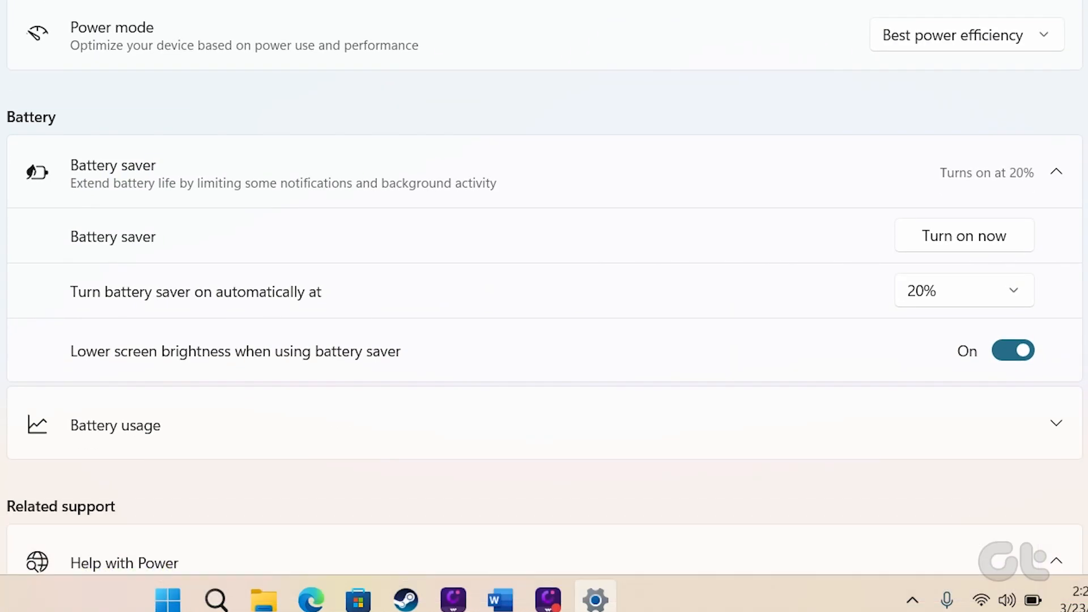
click(964, 291)
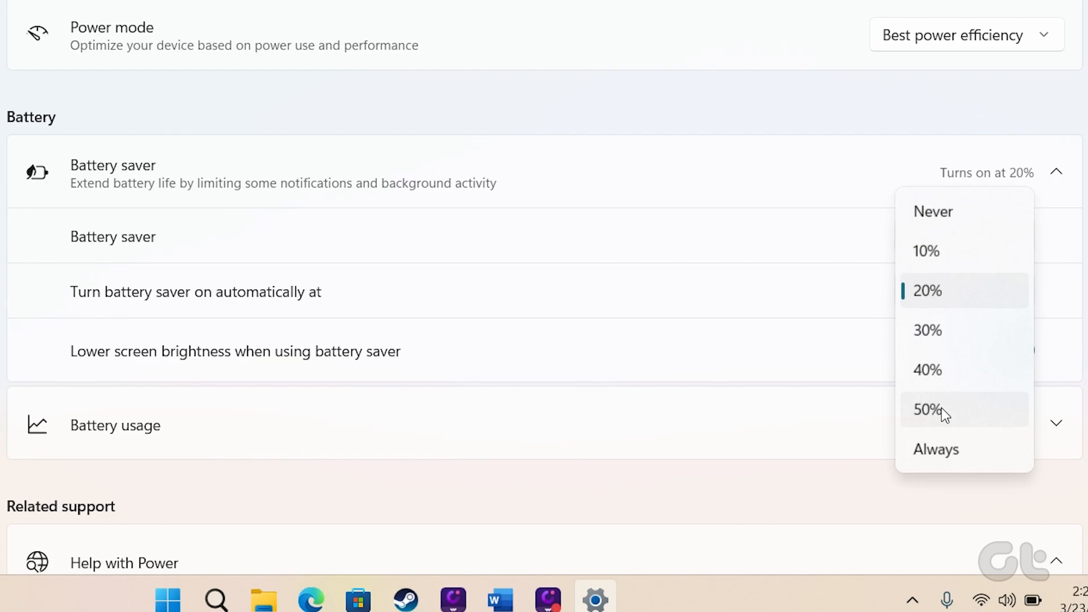
click(926, 409)
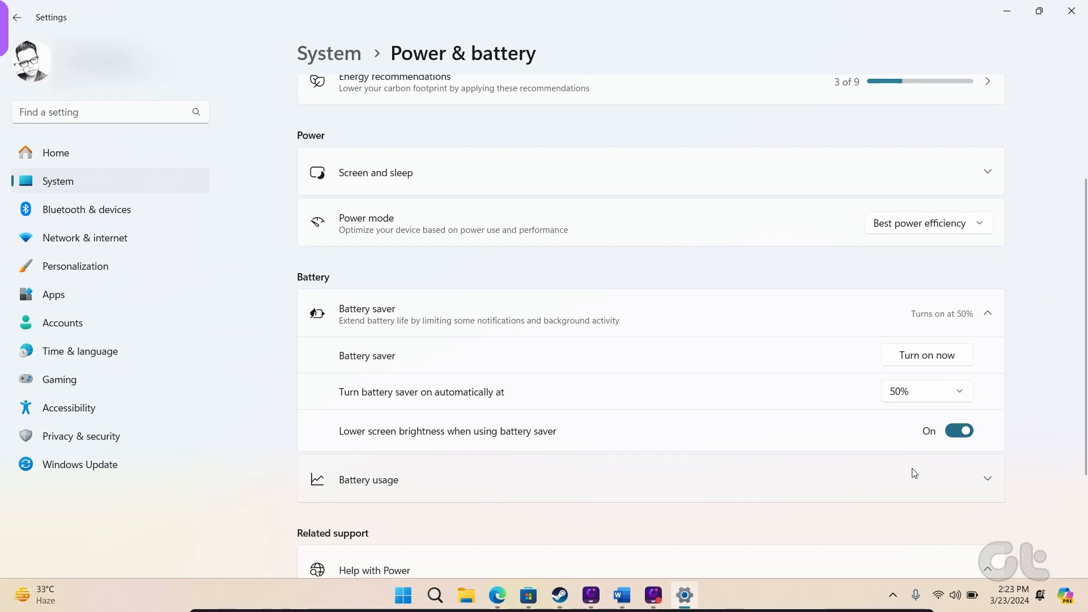